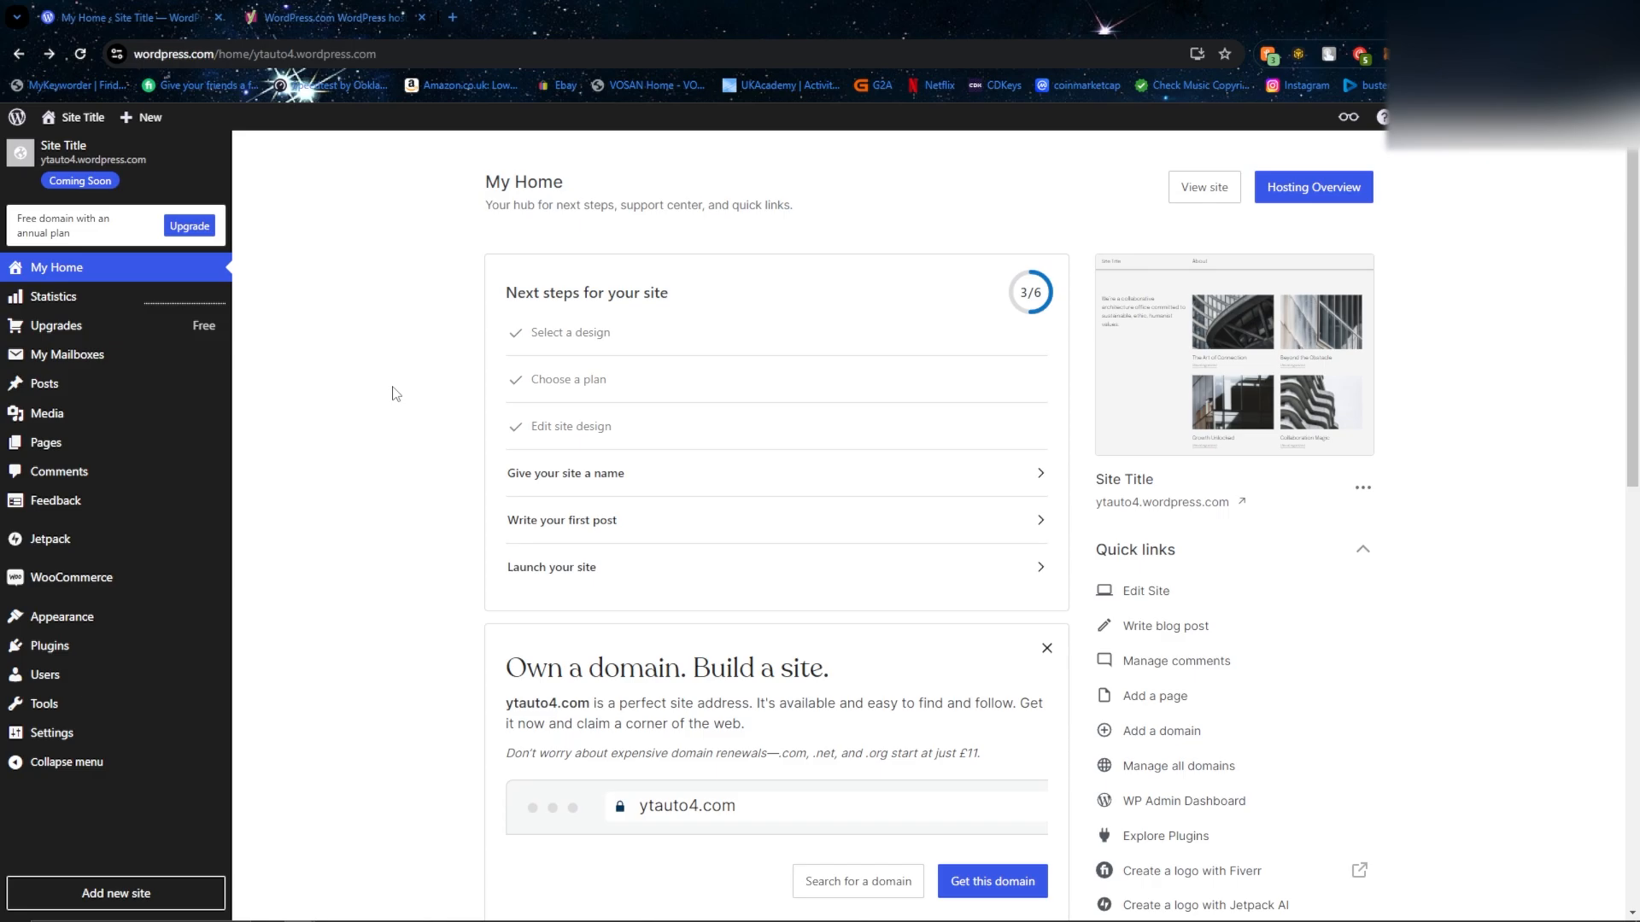
mouse_move(381, 389)
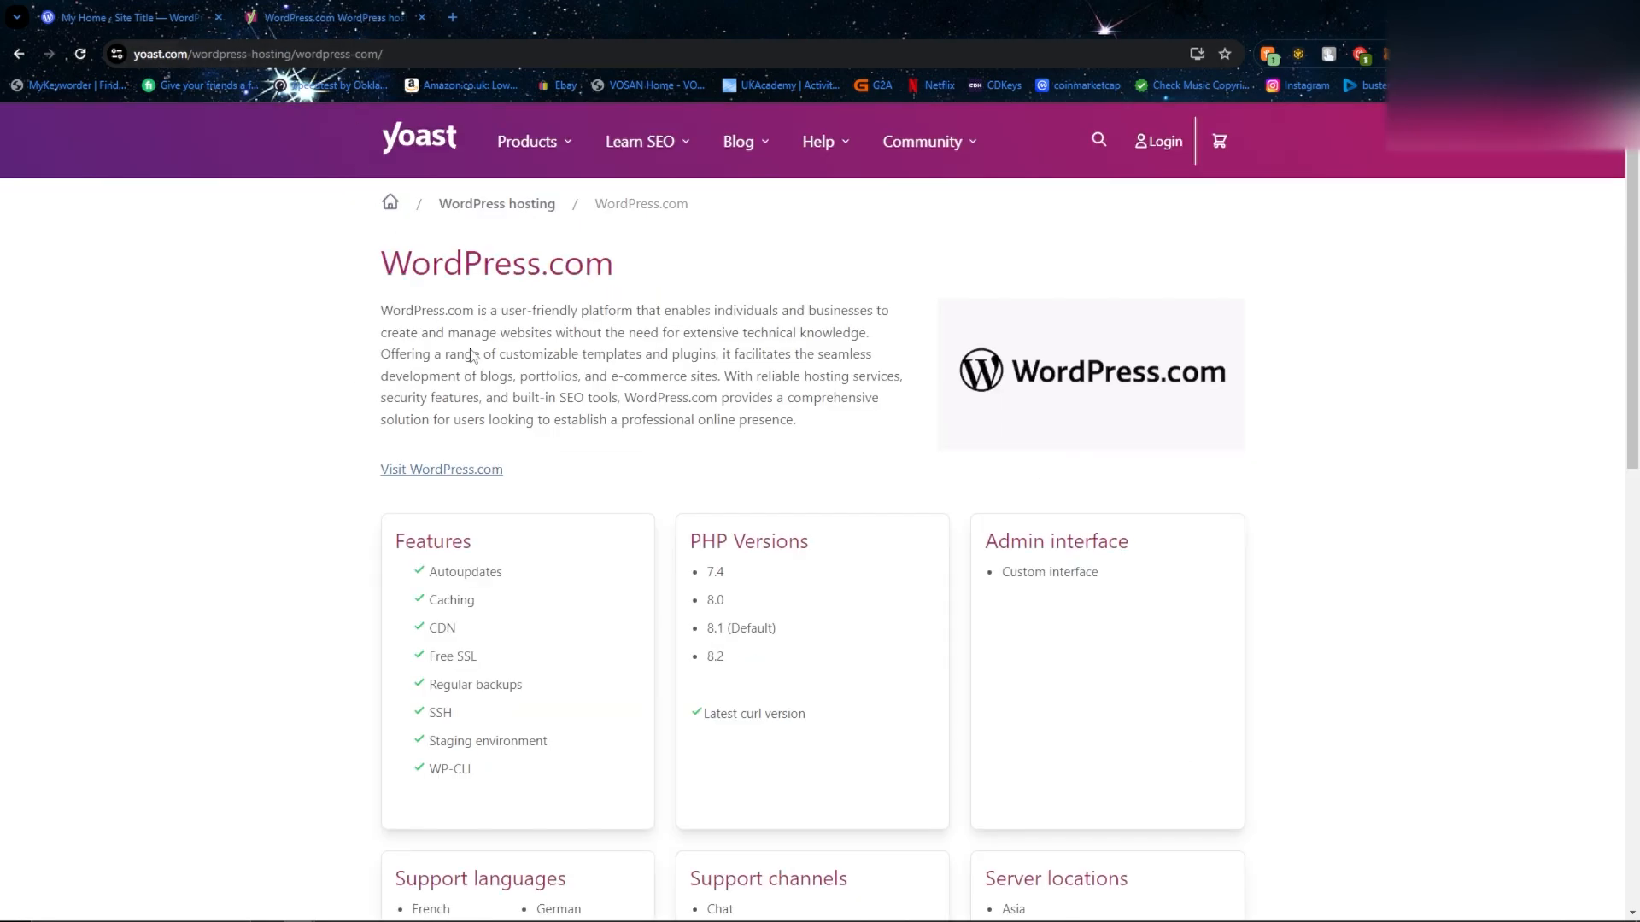
Step: Scroll the Yoast hosting page down to the PHP Versions box listing 7.4, 8.0, 8.1 (Default) and 8.2
scroll(down, 3)
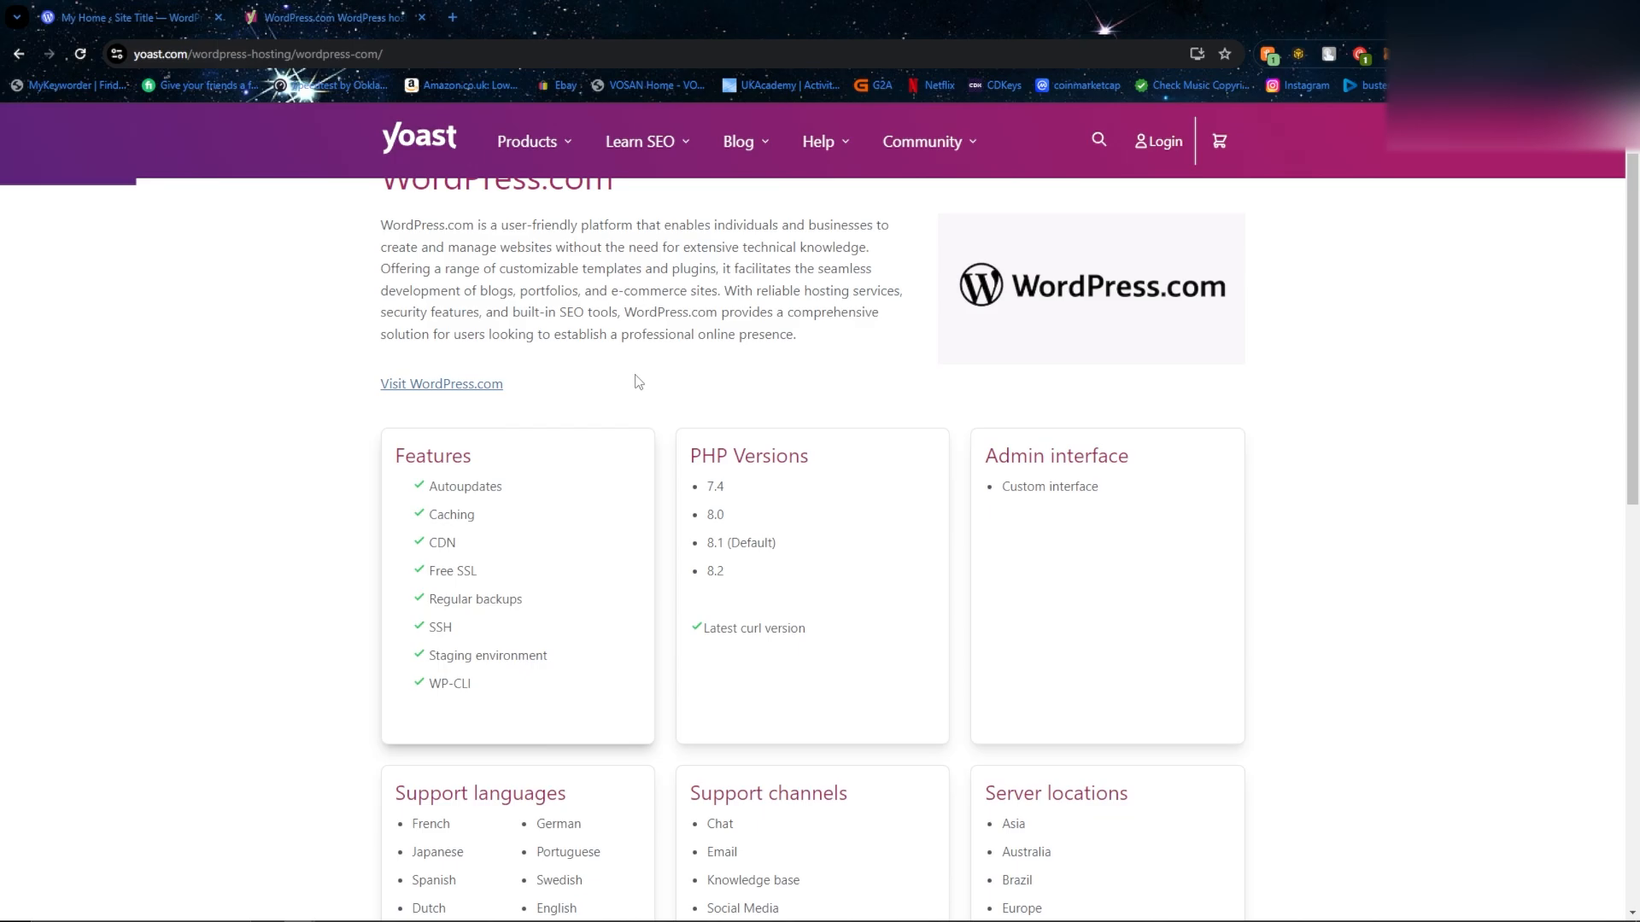
mouse_move(780, 567)
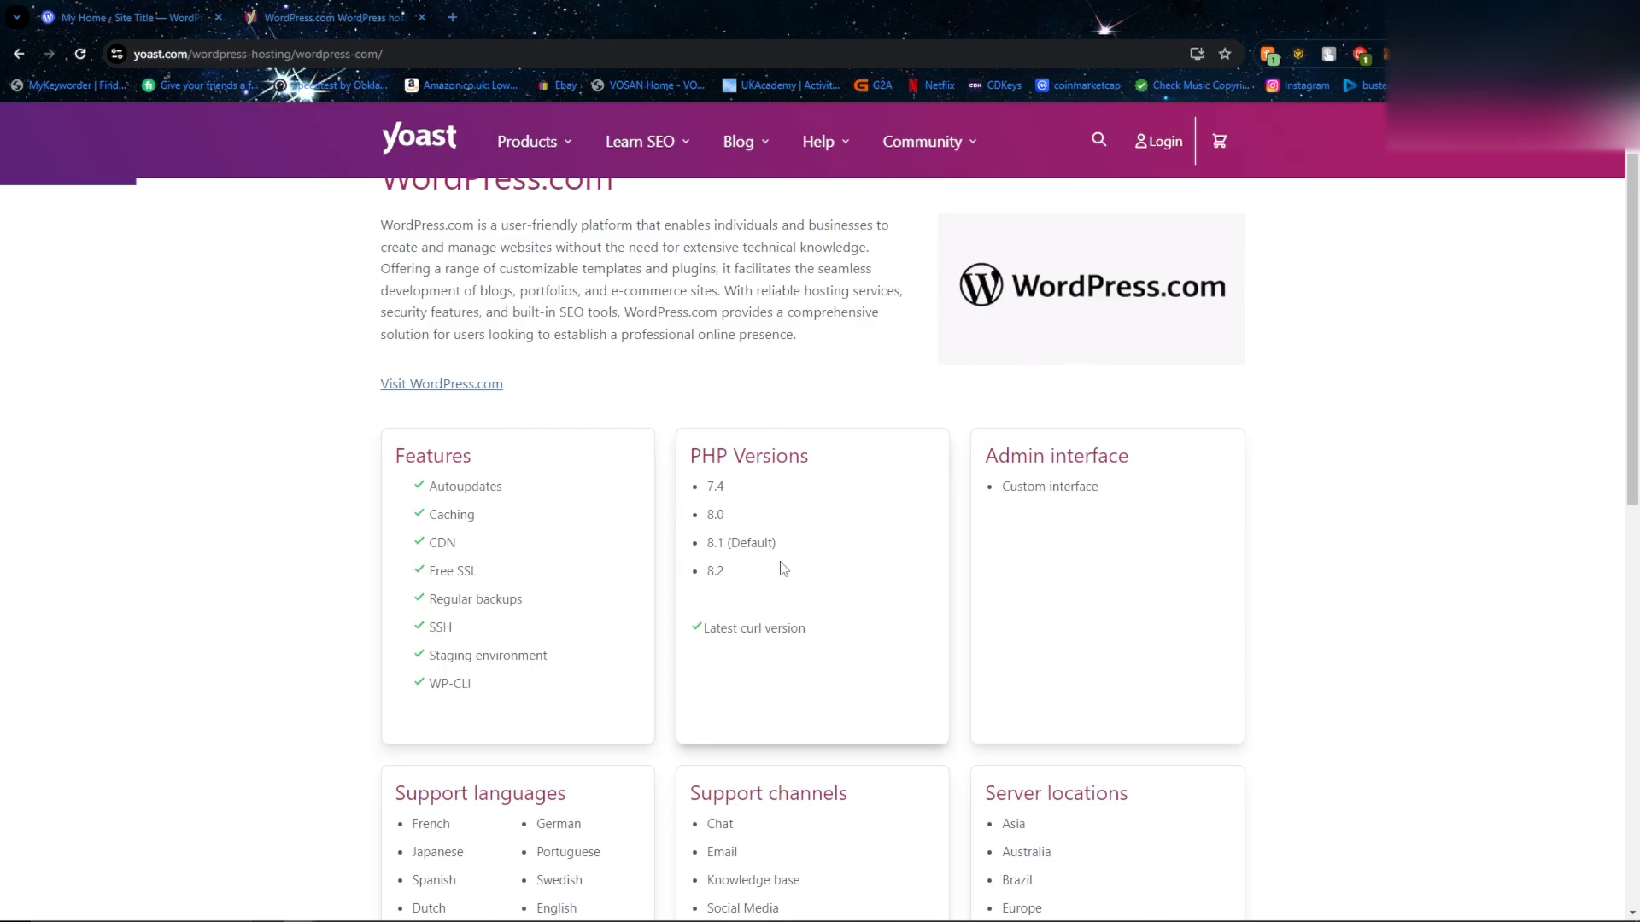
mouse_move(713, 610)
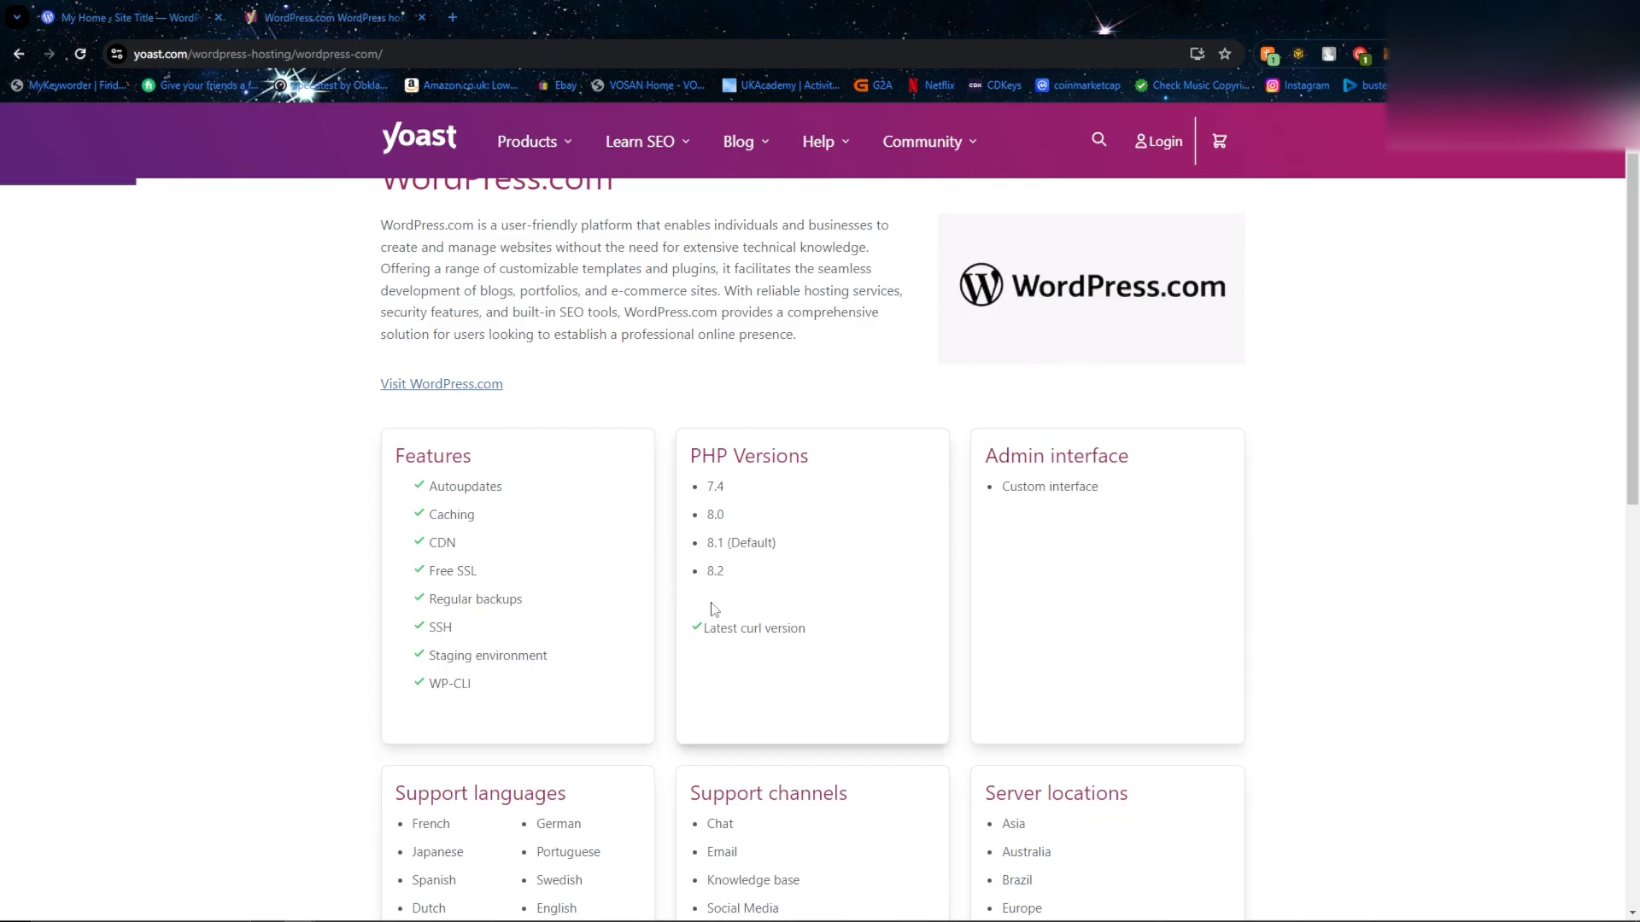
mouse_move(700, 586)
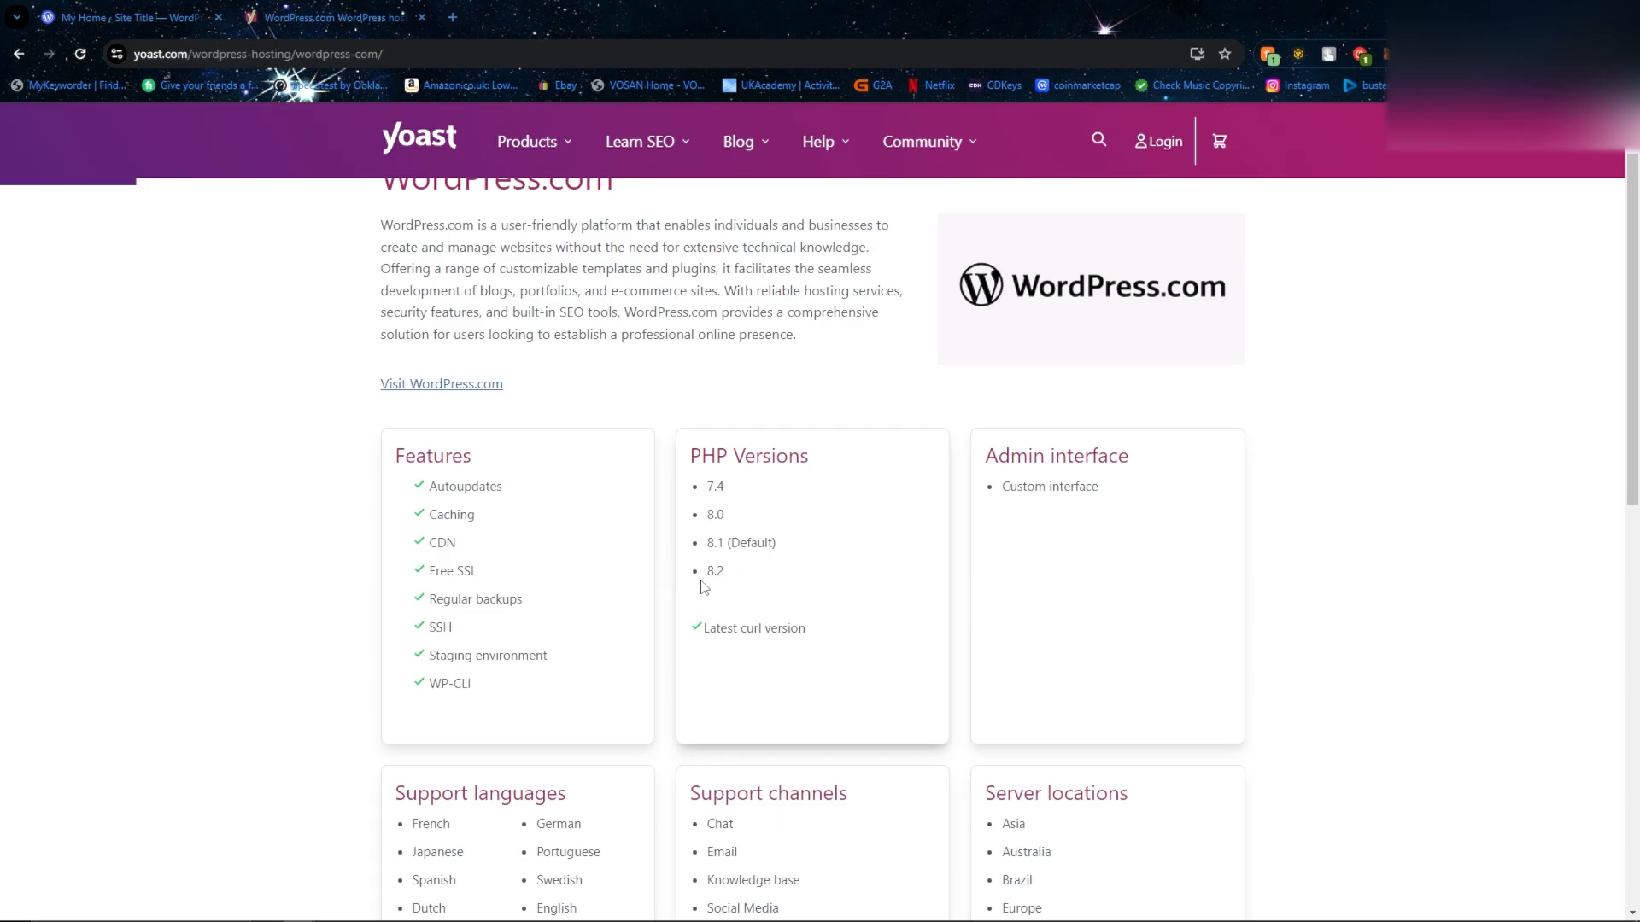
mouse_move(721, 354)
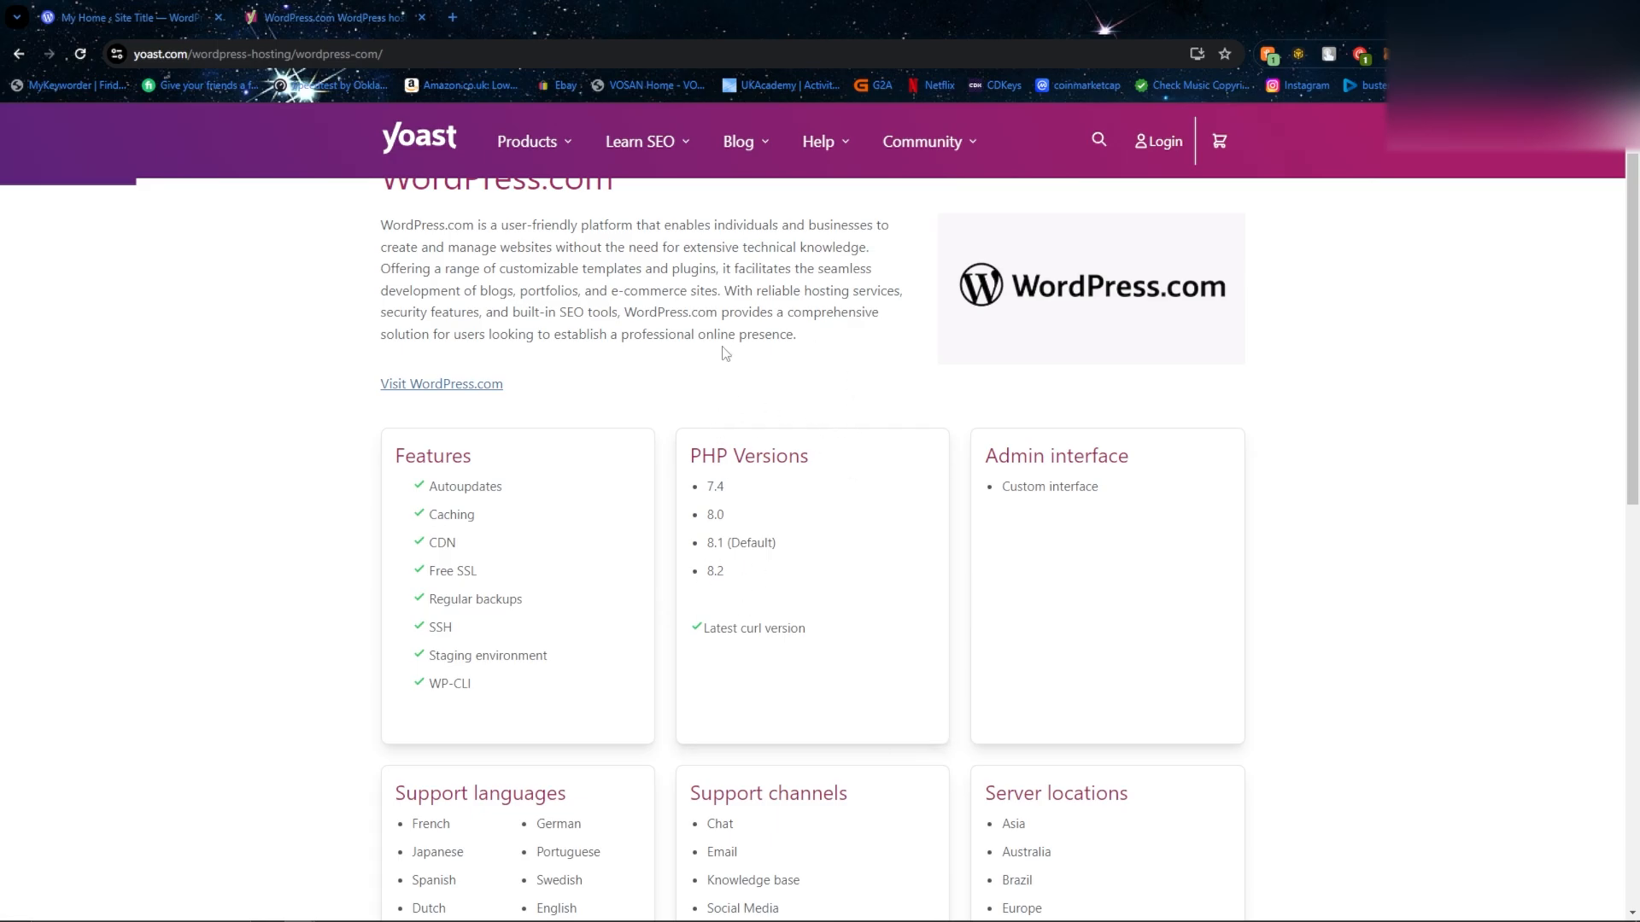
mouse_move(762, 355)
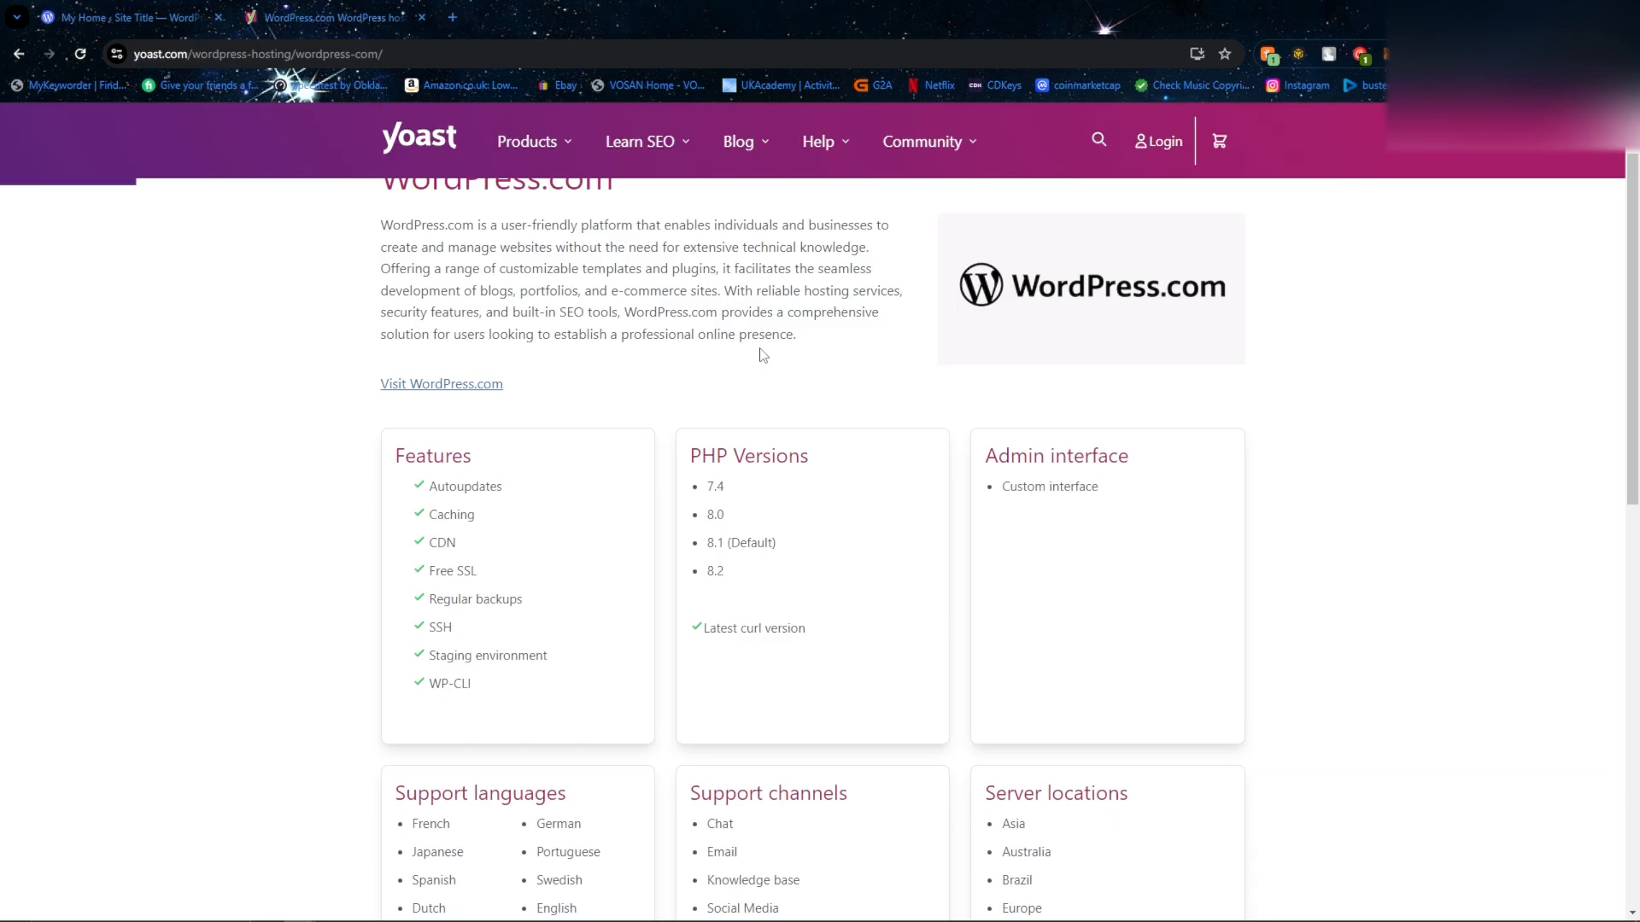
mouse_move(738, 351)
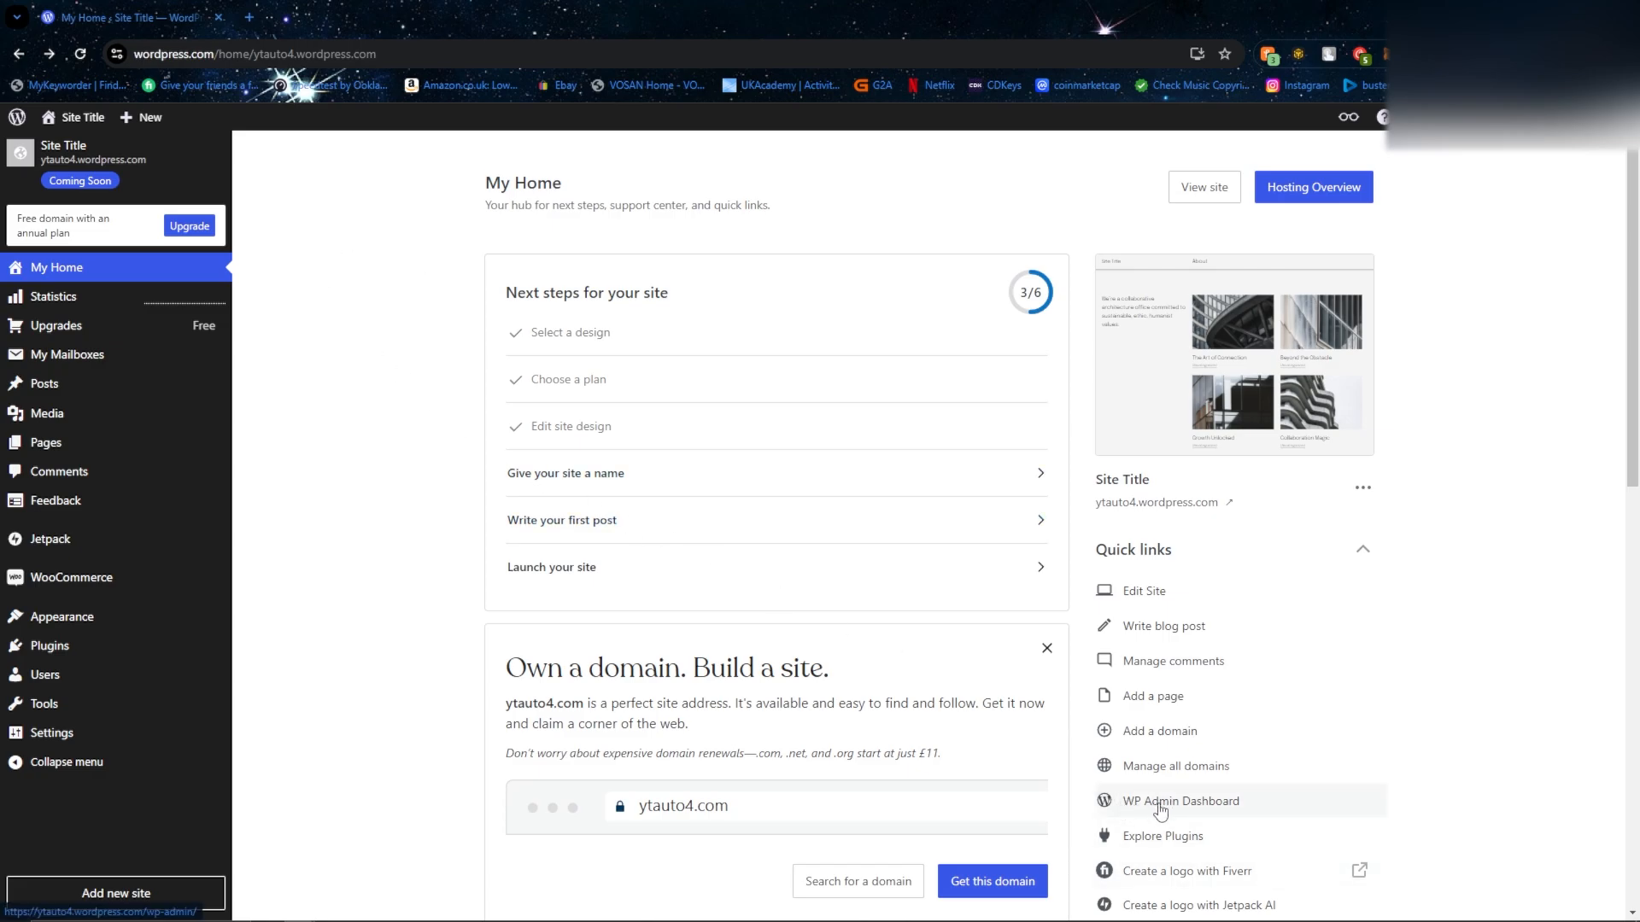
click(1180, 799)
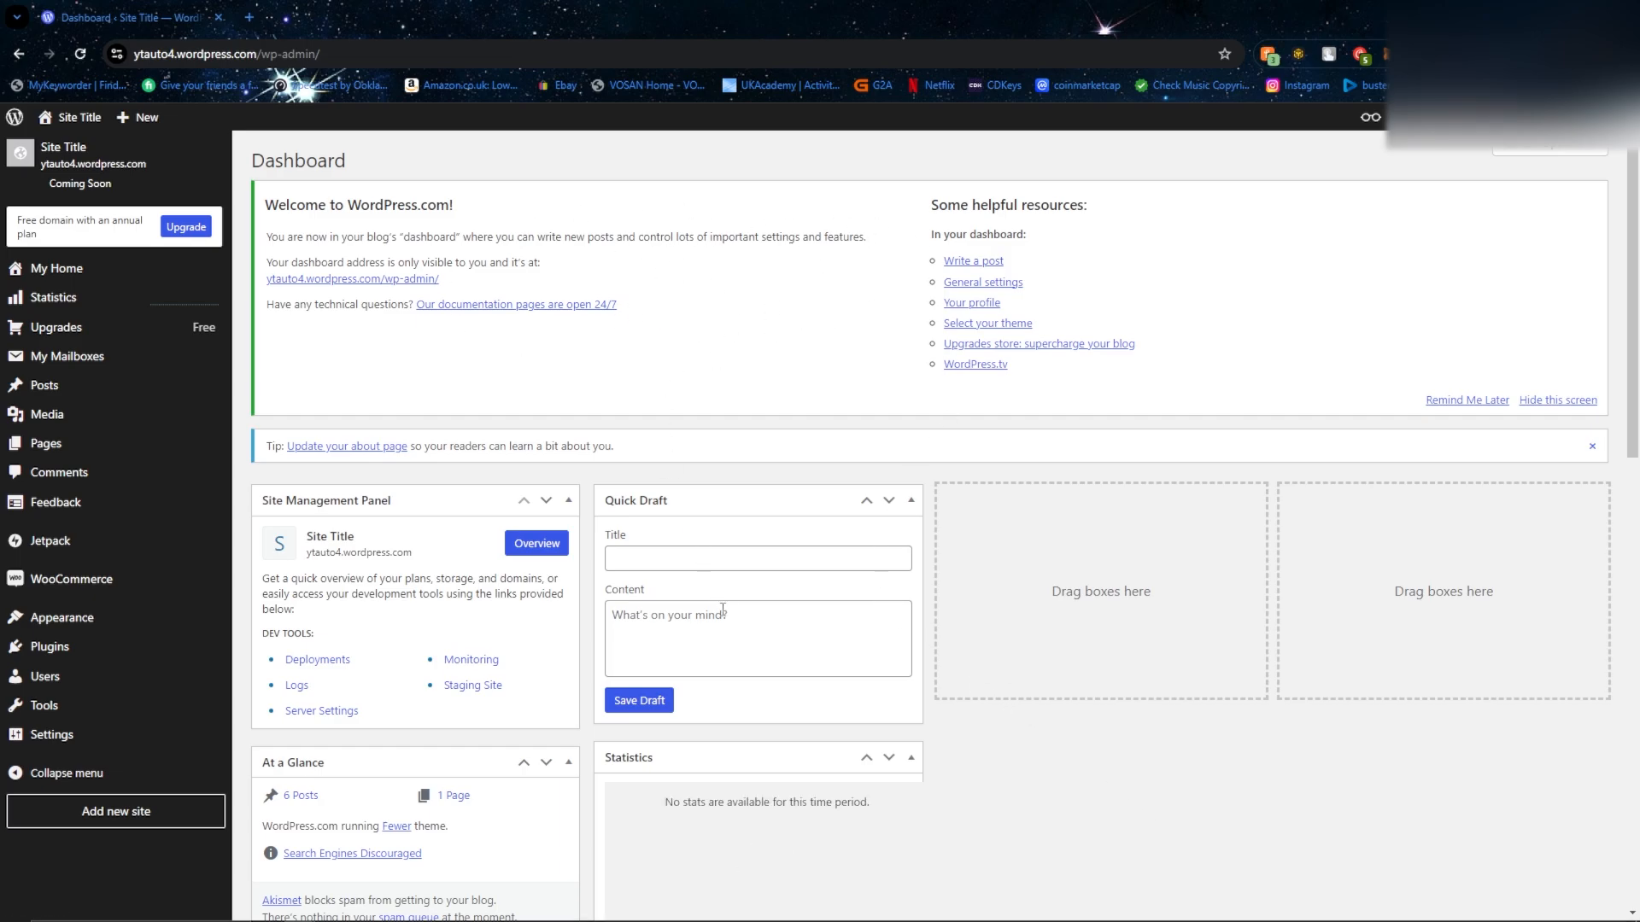
click(56, 268)
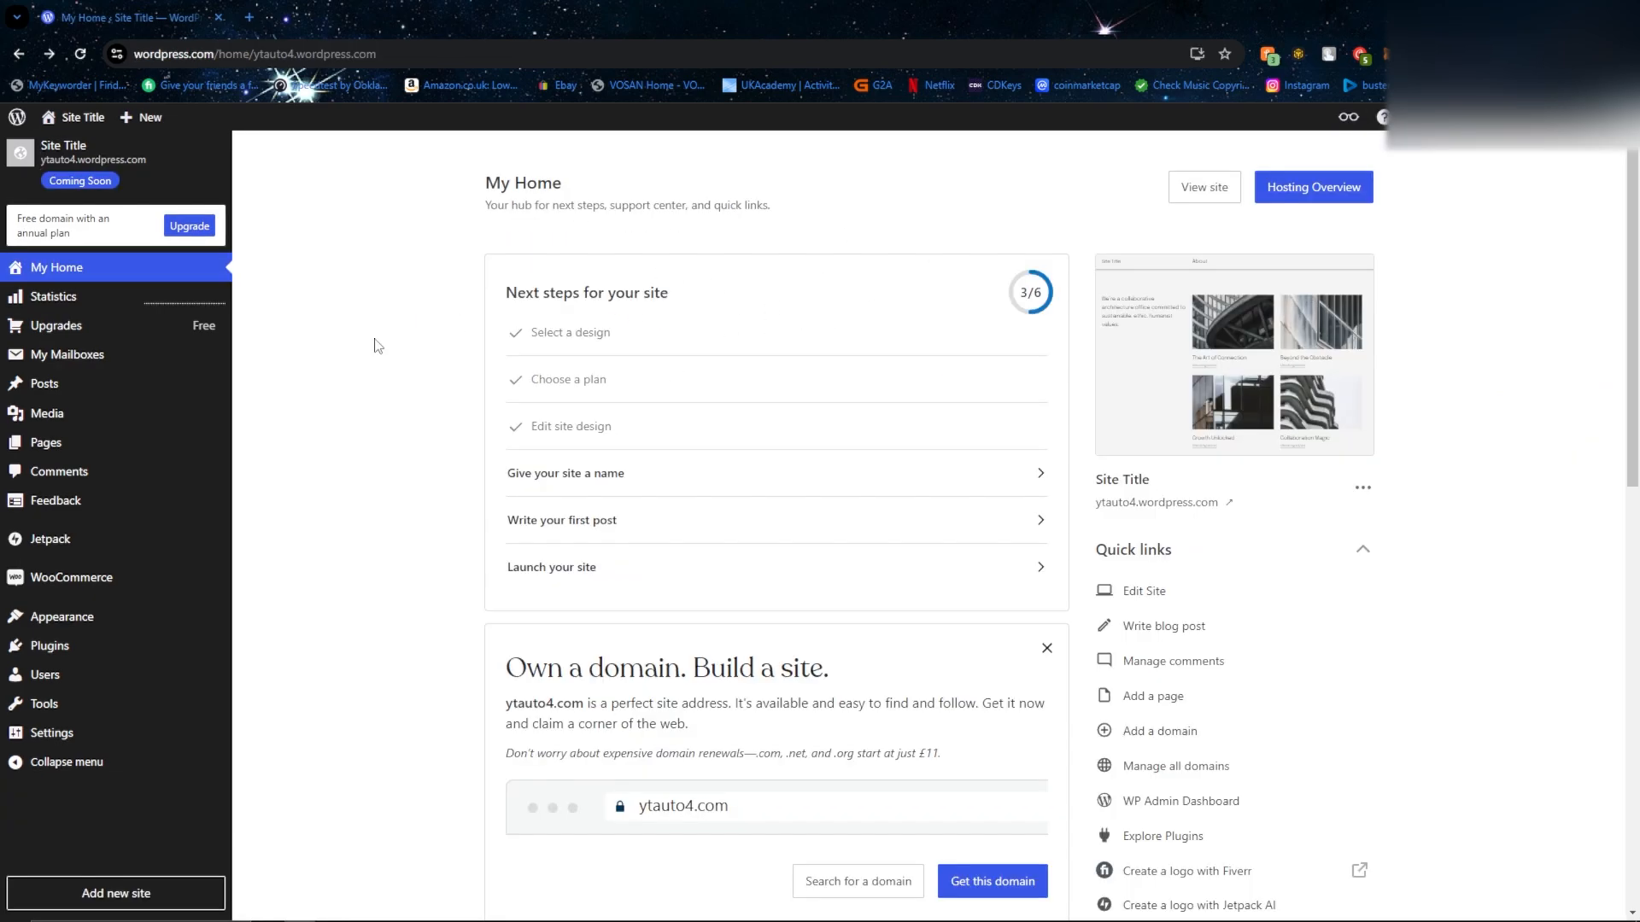